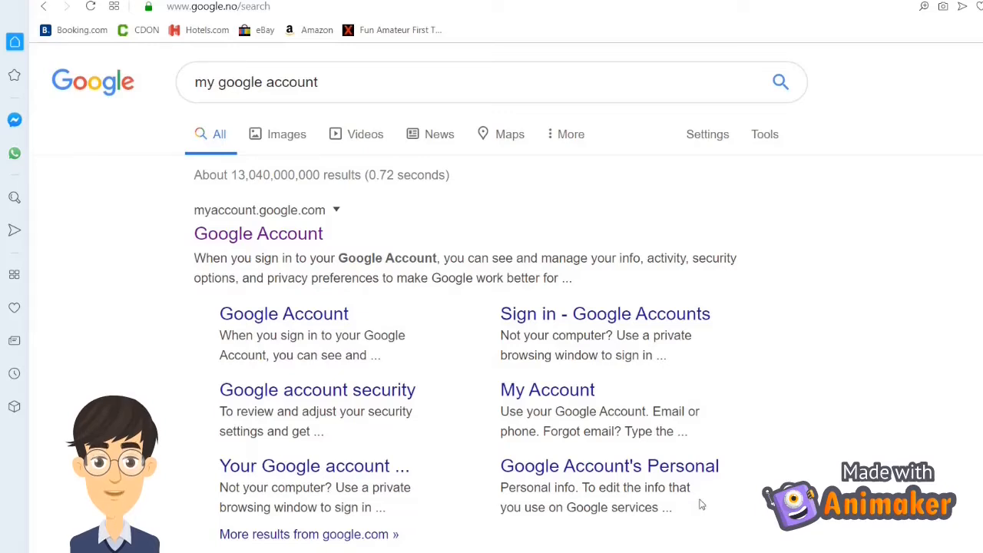
pyautogui.moveTo(316, 123)
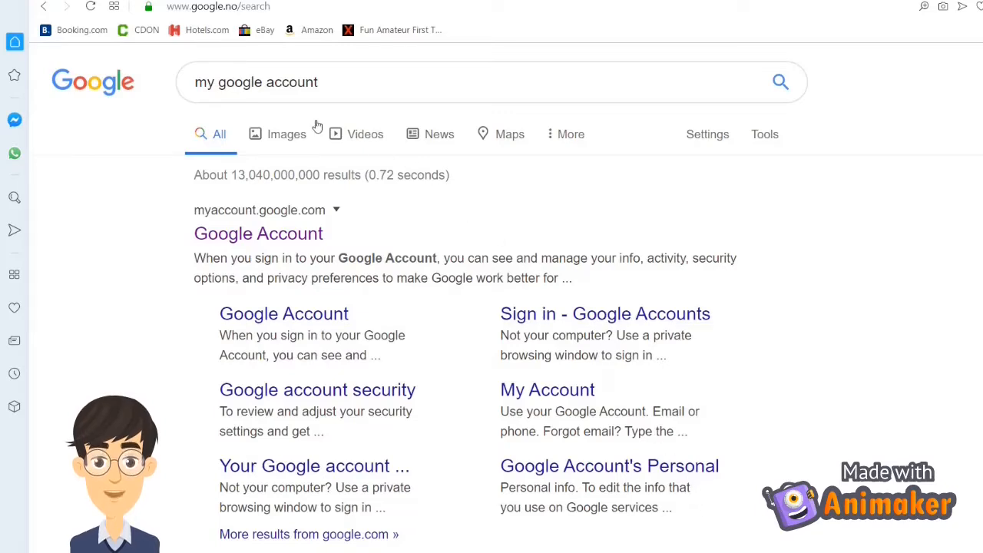
pyautogui.moveTo(367, 44)
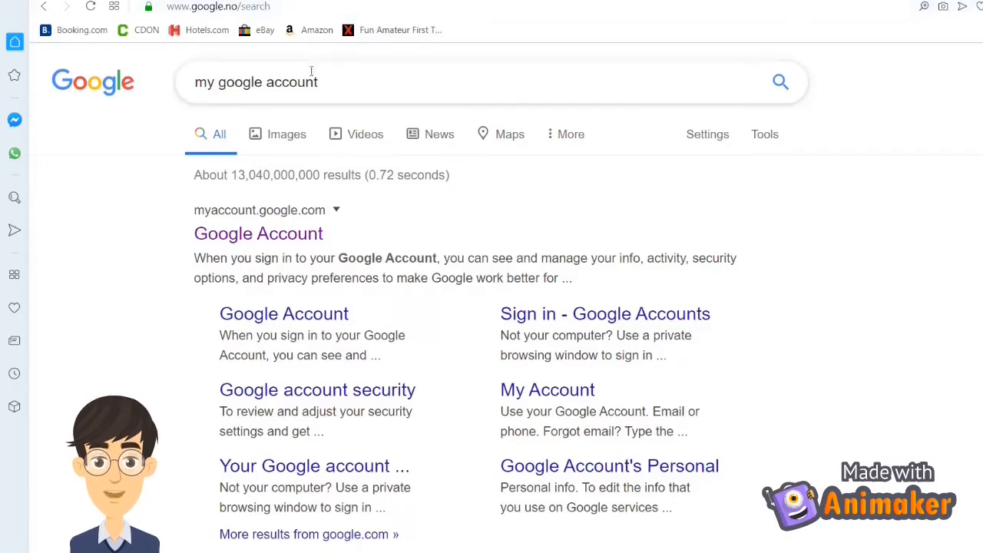
pyautogui.moveTo(347, 83)
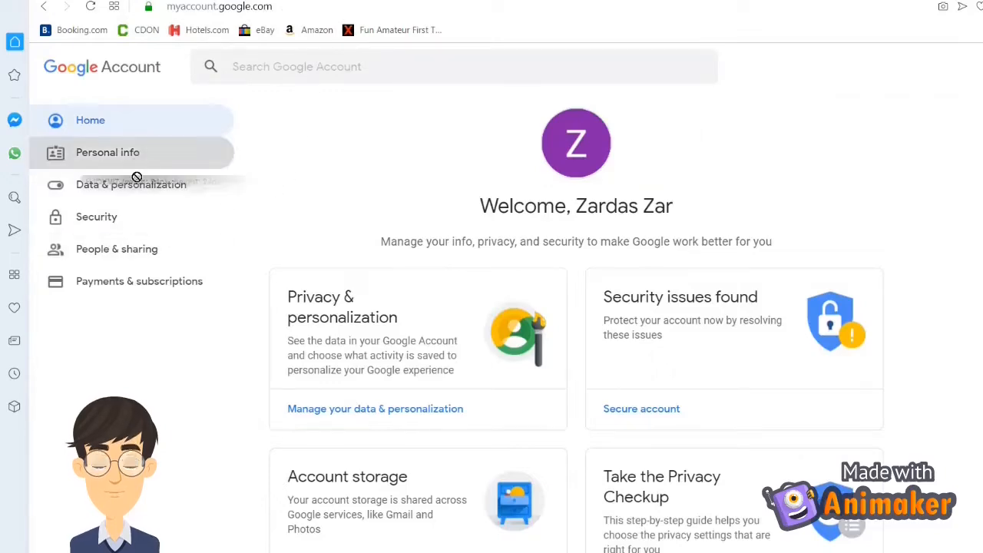
# - Go to Data & personalization and scroll down to the Language preference under General preferences
pyautogui.click(131, 185)
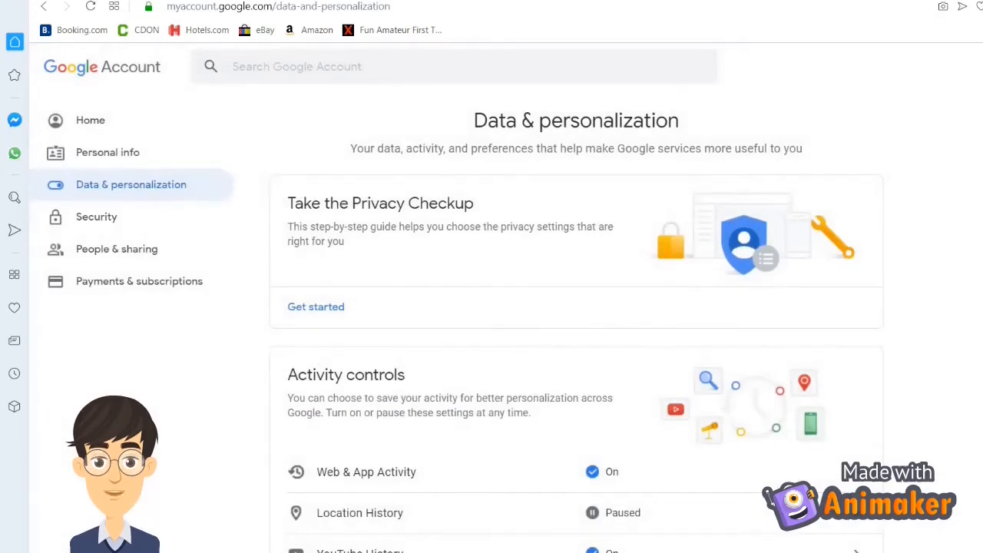
pyautogui.scroll(-3)
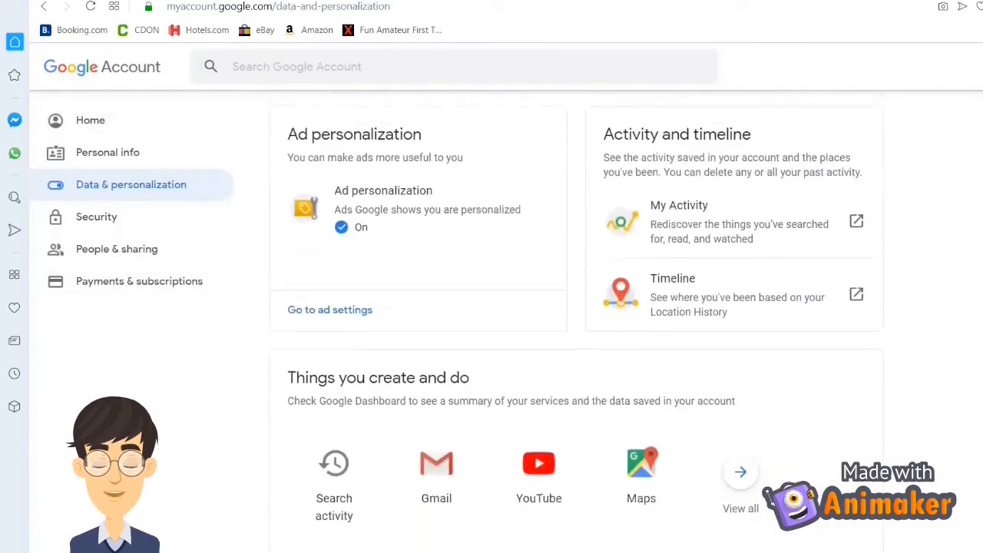
pyautogui.scroll(-3)
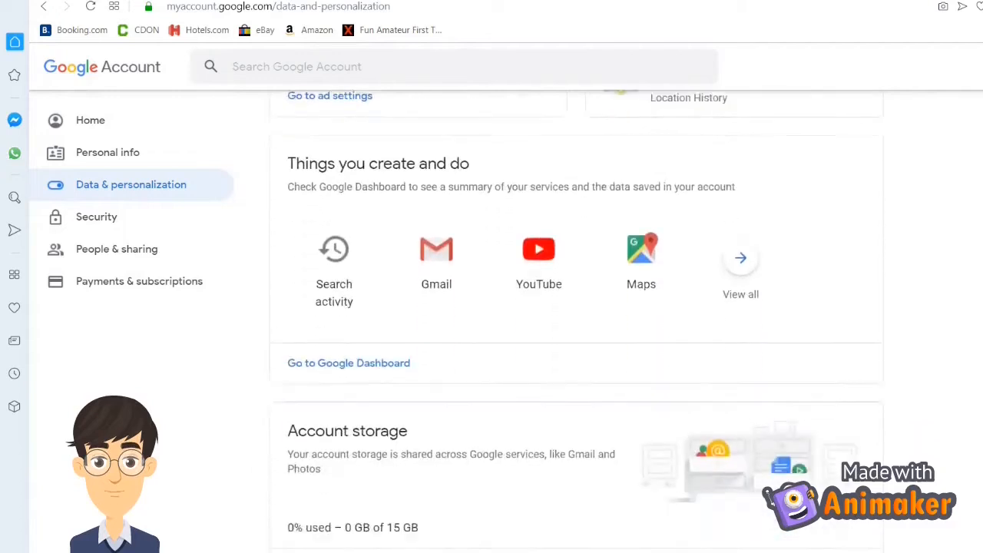
pyautogui.scroll(-3)
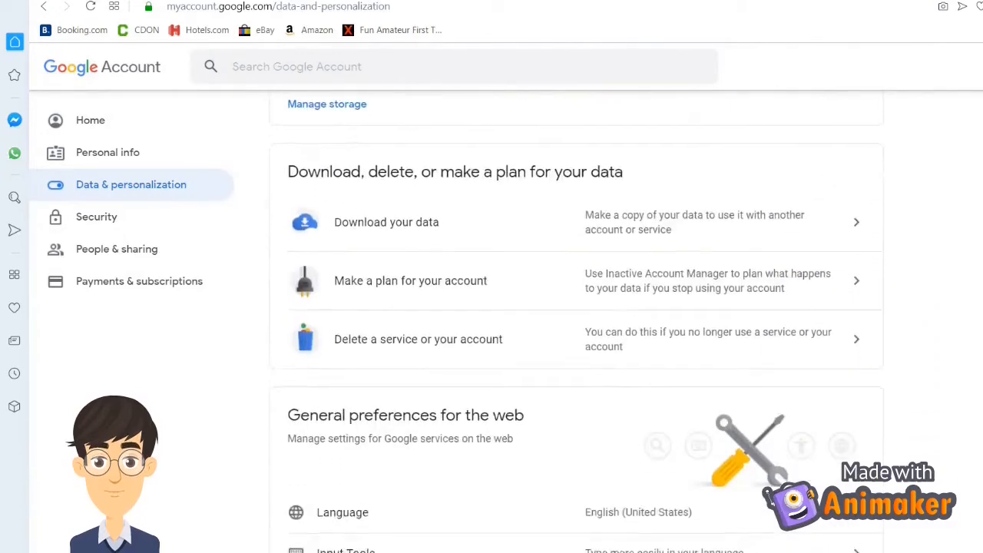
pyautogui.scroll(-3)
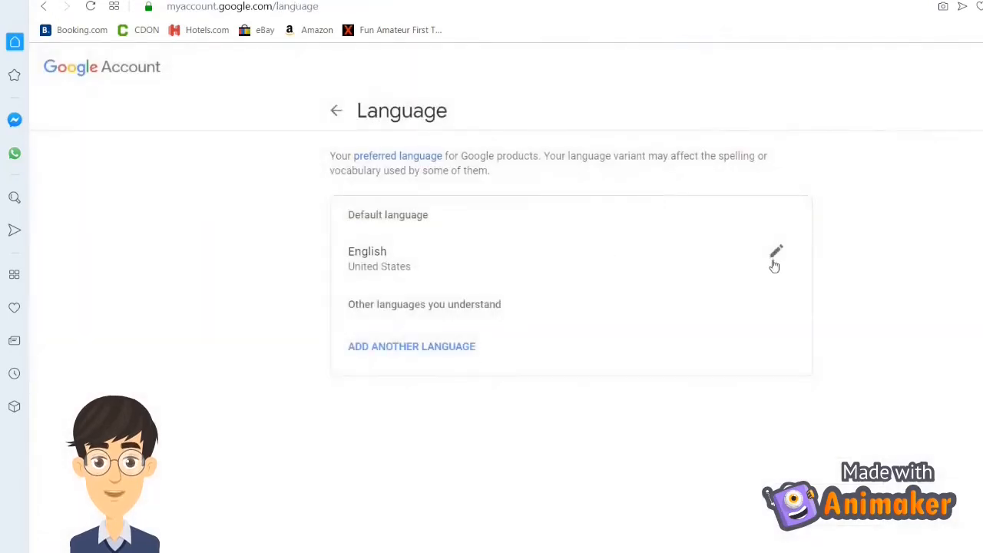
# - Change the default language to Svenska (Sverige)
pyautogui.click(776, 252)
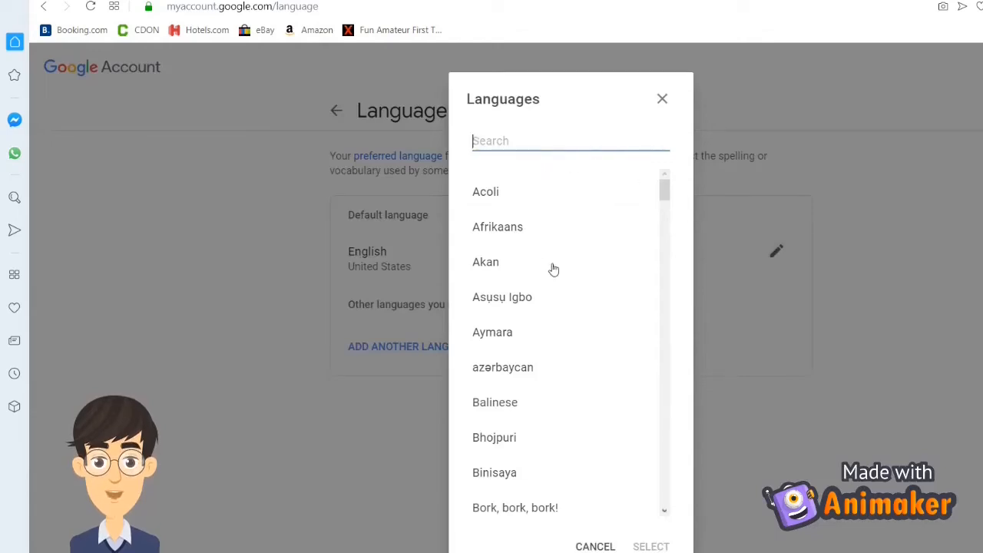
pyautogui.write('swee')
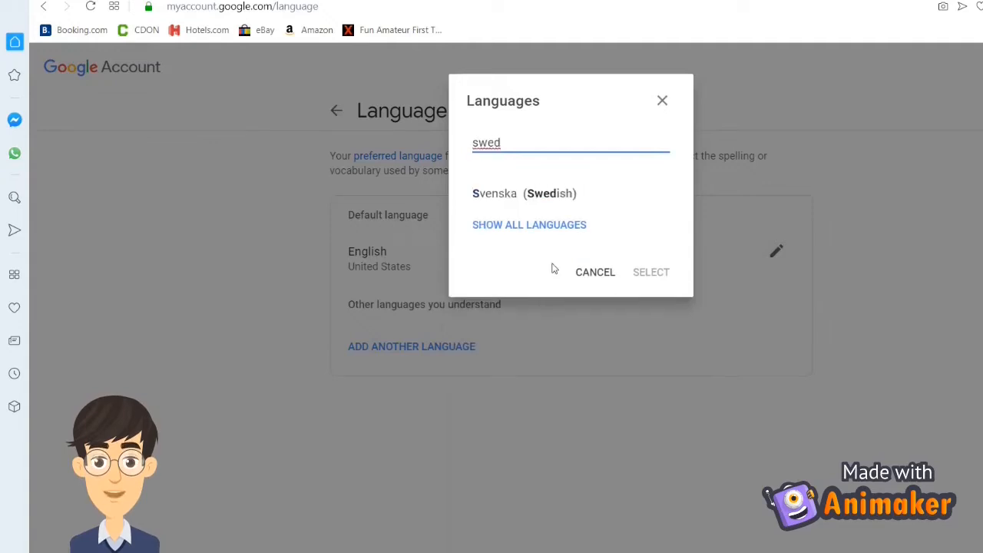
pyautogui.write('is')
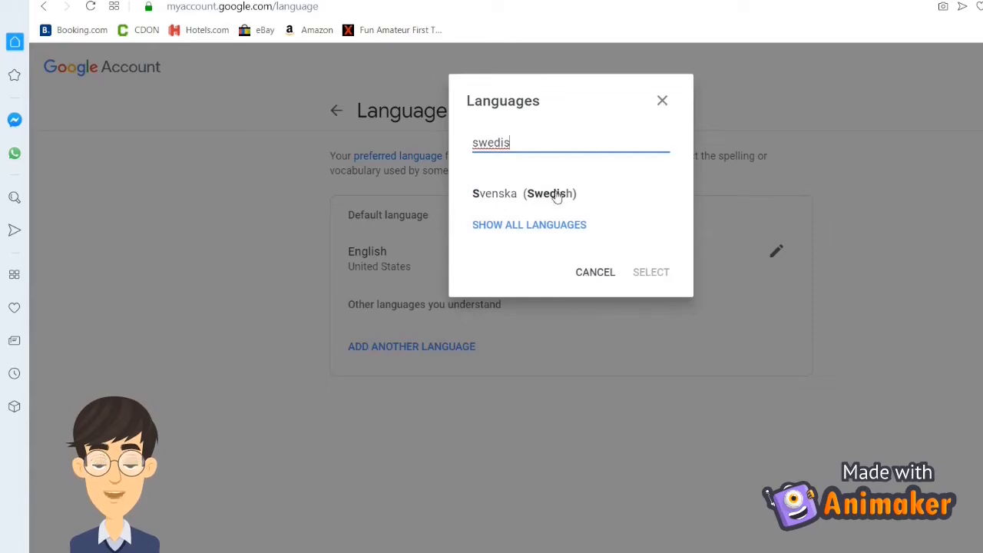
pyautogui.click(522, 193)
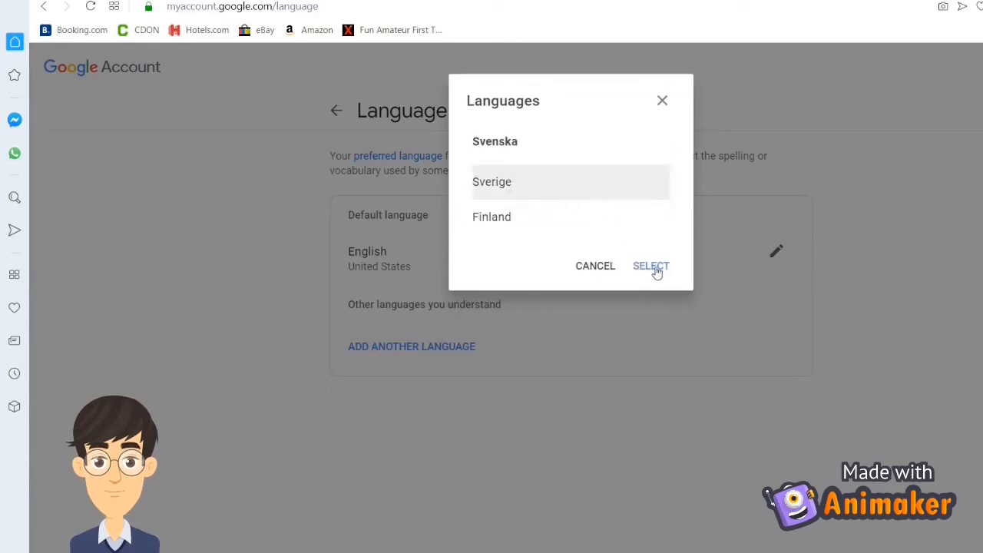
pyautogui.click(651, 265)
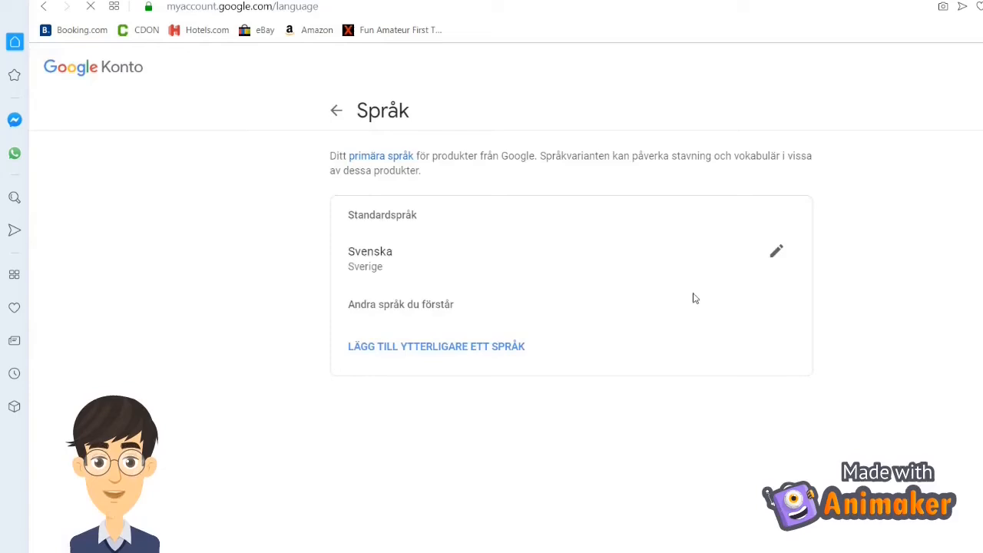
# - Switch the default language back to English (United States) and return to Data & personalization
pyautogui.click(436, 346)
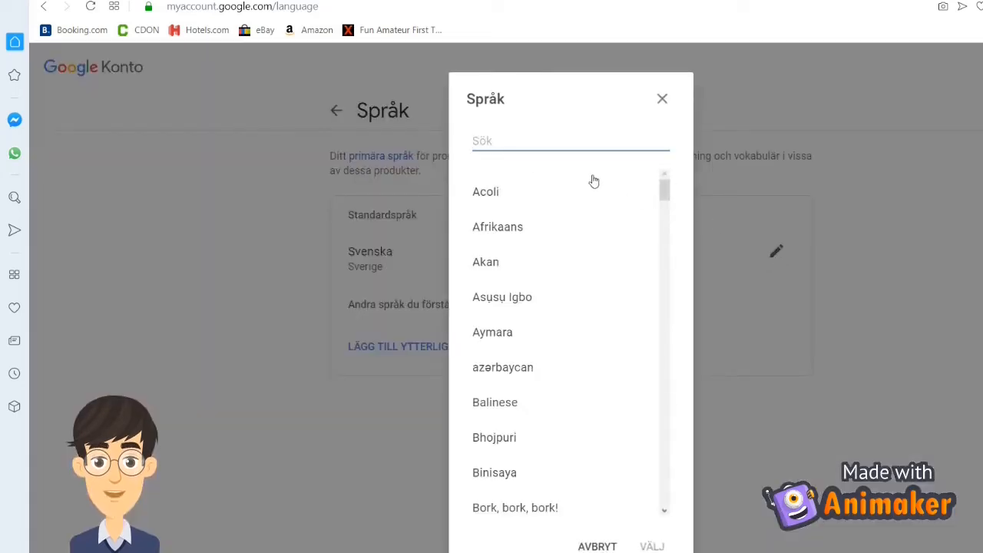
pyautogui.write('english')
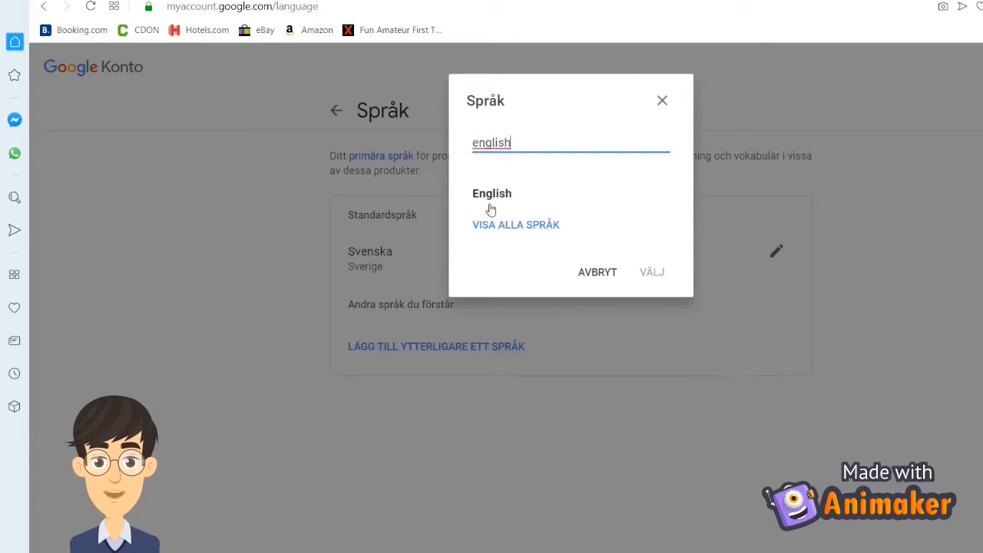
pyautogui.click(491, 192)
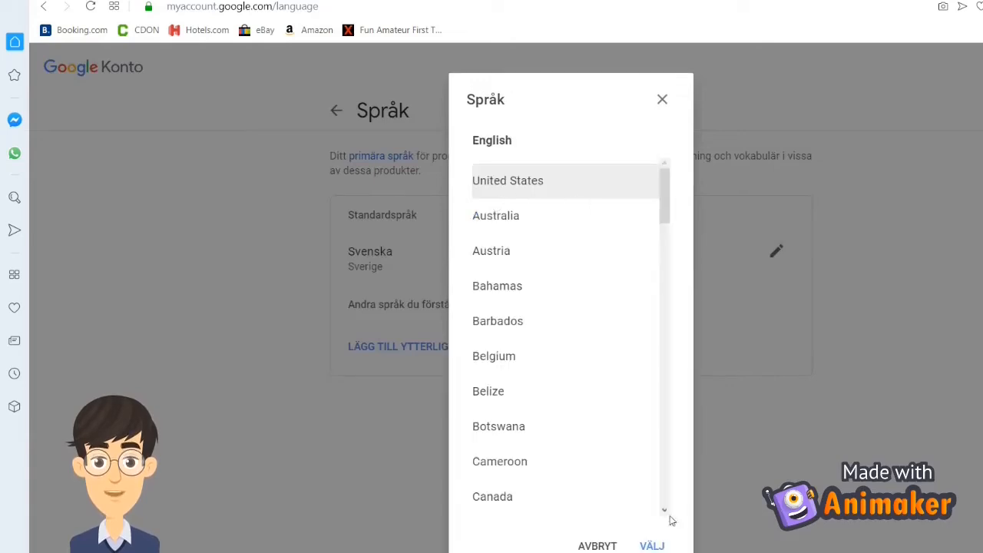
pyautogui.click(652, 545)
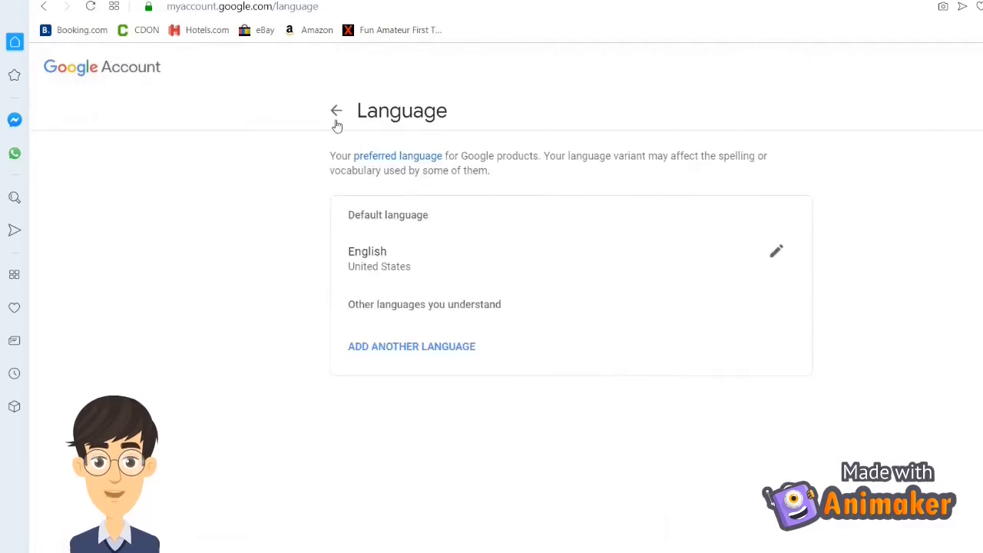
pyautogui.click(336, 110)
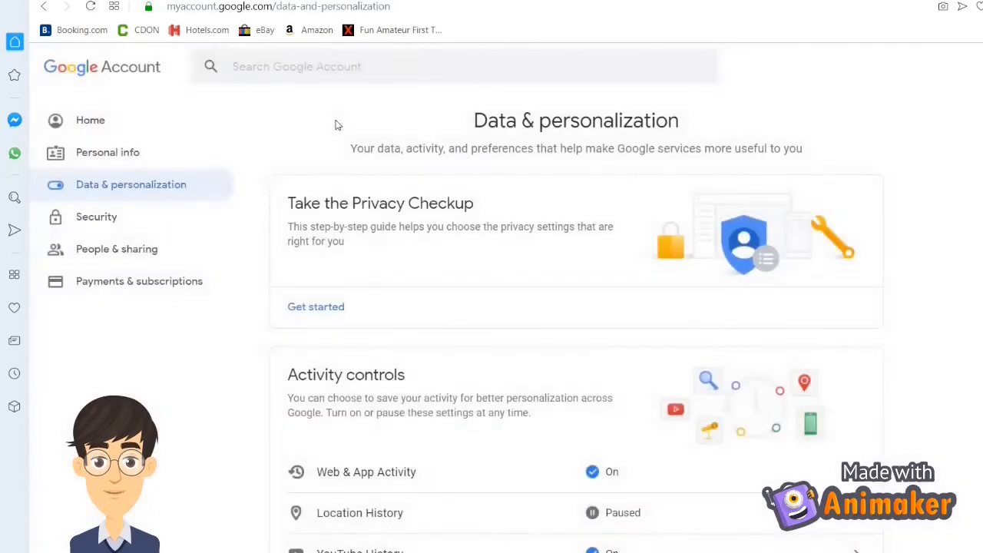